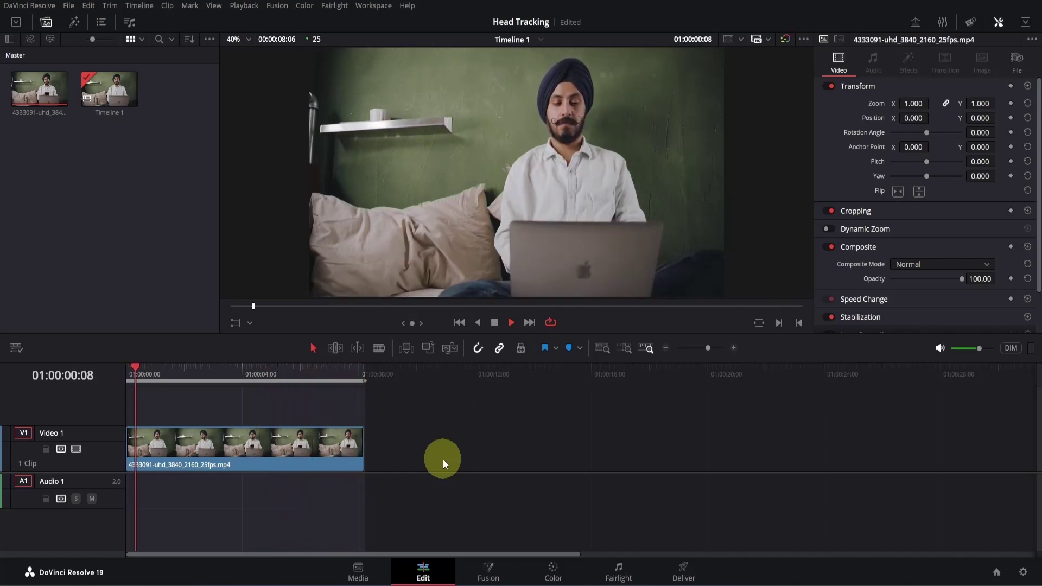
# Step: Preview the clip and select the MediaIn1 source node in the Fusion graph
pyautogui.click(169, 374)
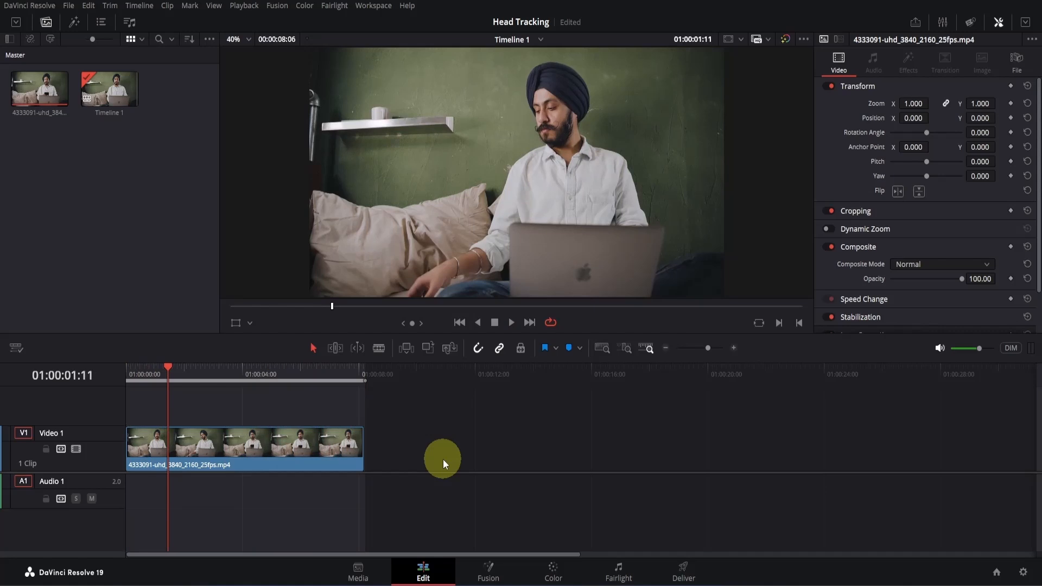
pyautogui.moveTo(446, 466)
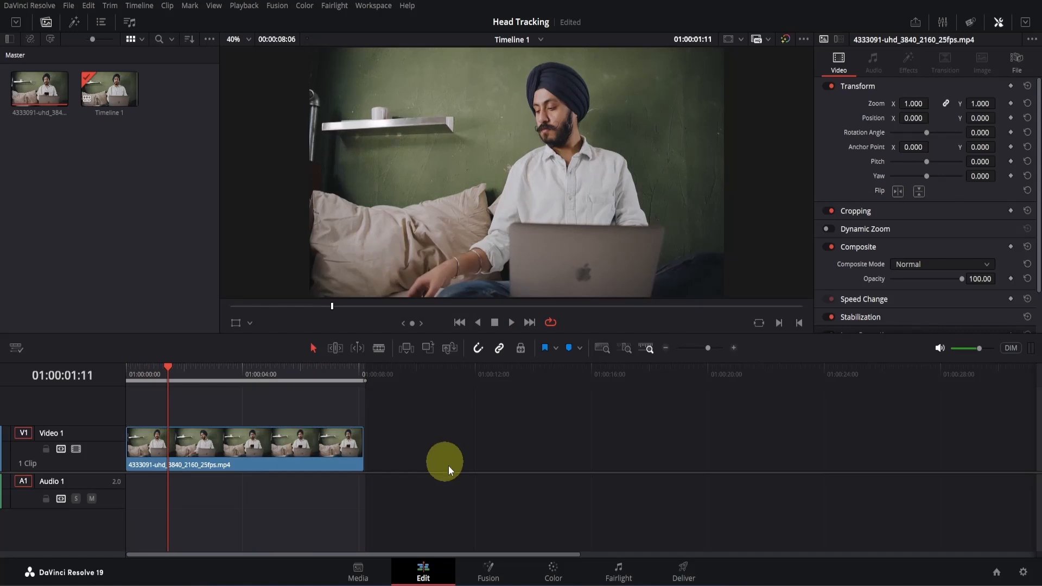
pyautogui.click(487, 572)
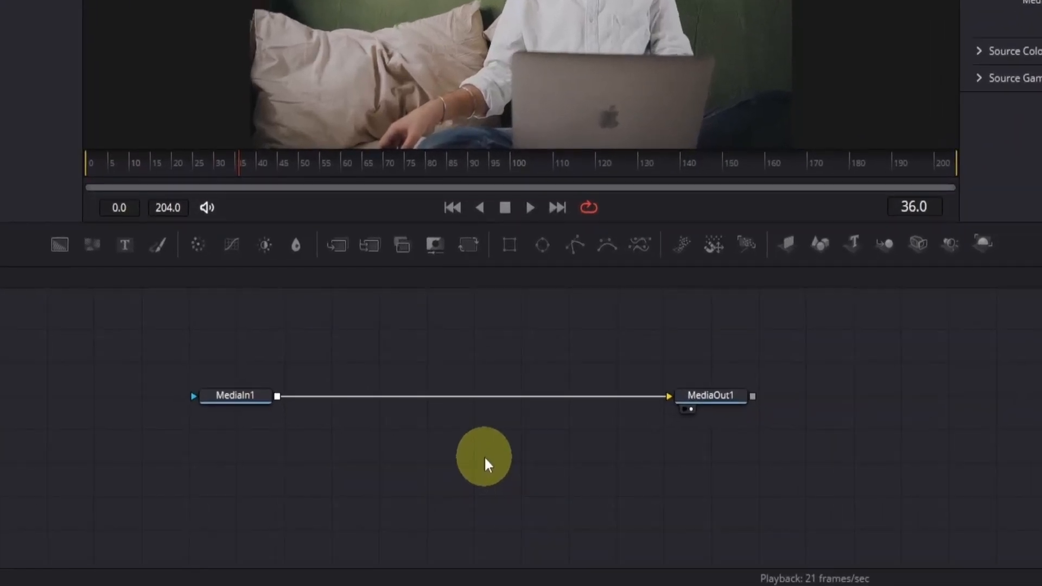
pyautogui.click(235, 395)
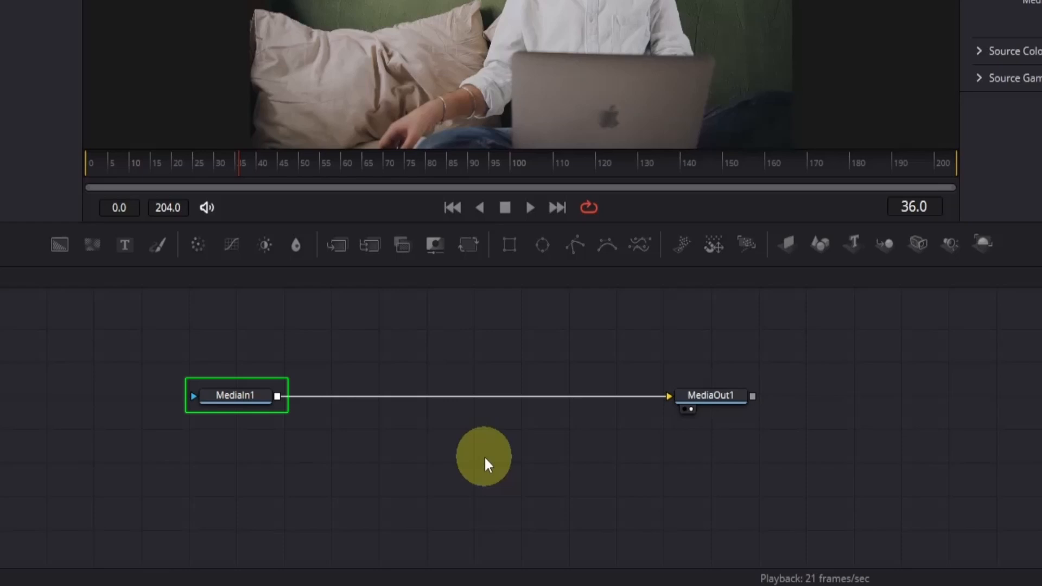
pyautogui.click(484, 463)
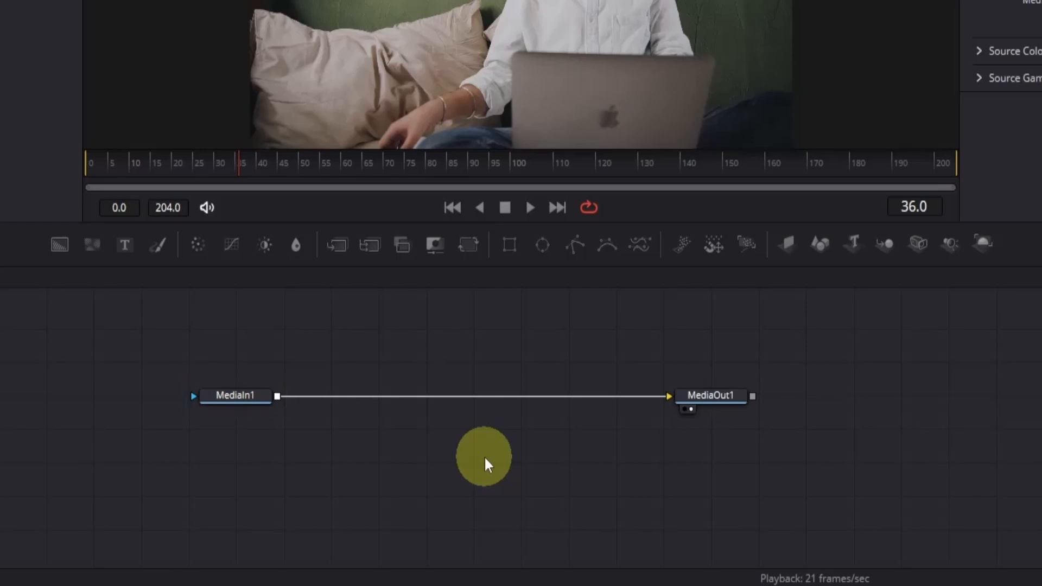
pyautogui.click(710, 395)
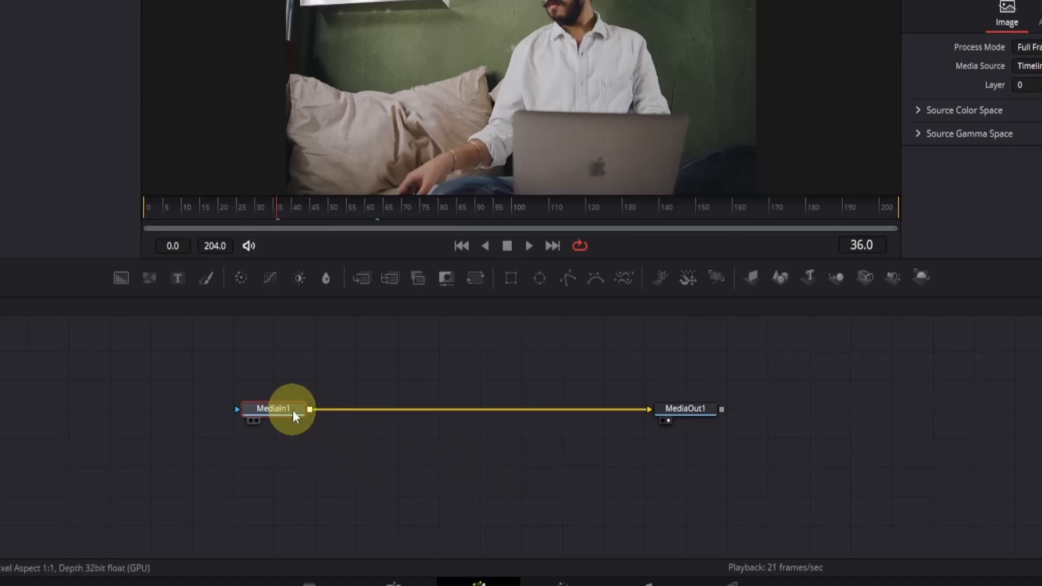
# Step: Add a Planar Tracker (PTra) tool to the composite after MediaIn1 via the tool search
pyautogui.press('Shift+Space')
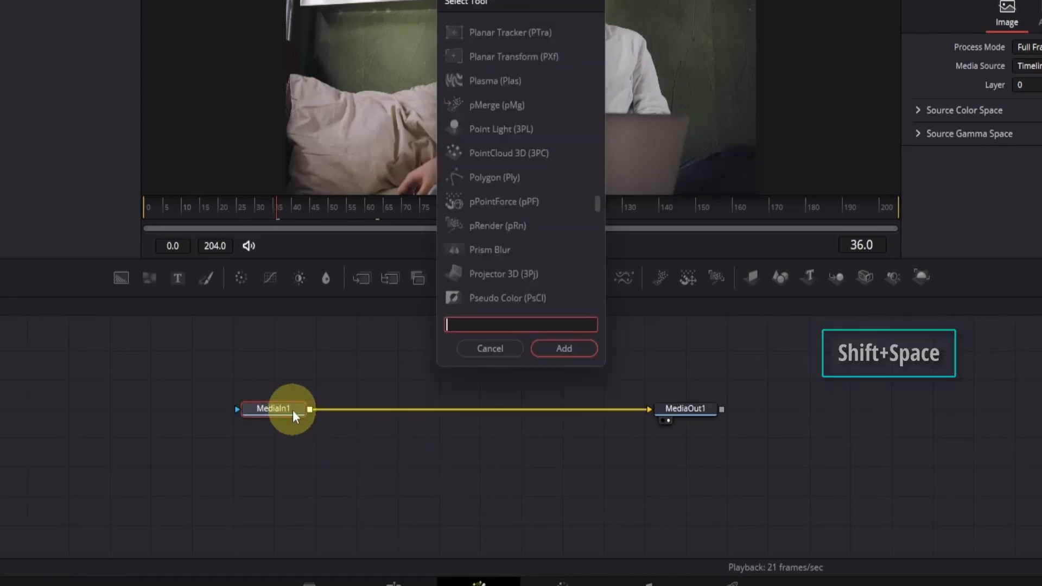
pyautogui.write('p')
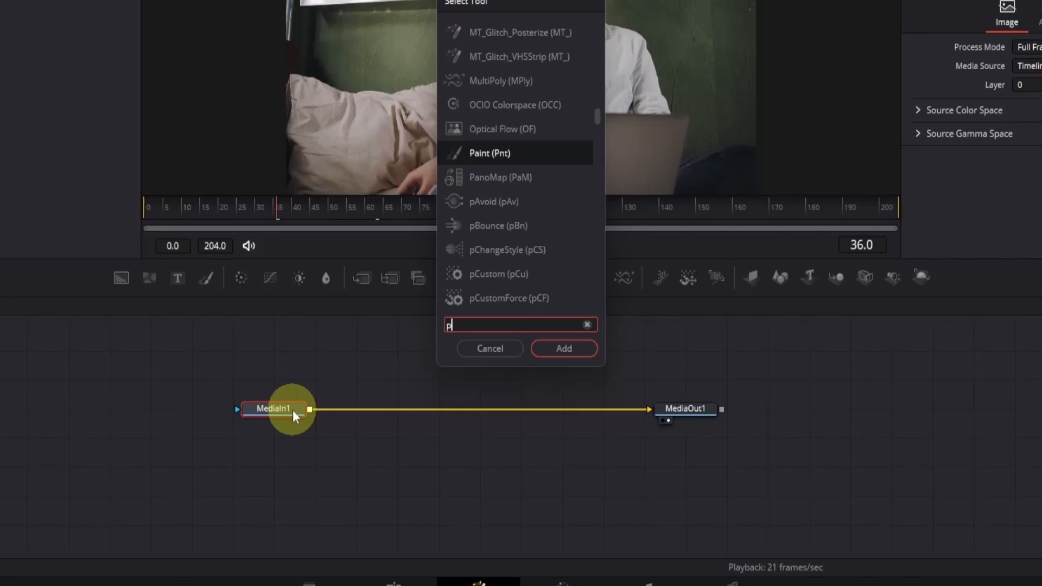
pyautogui.write('lanar')
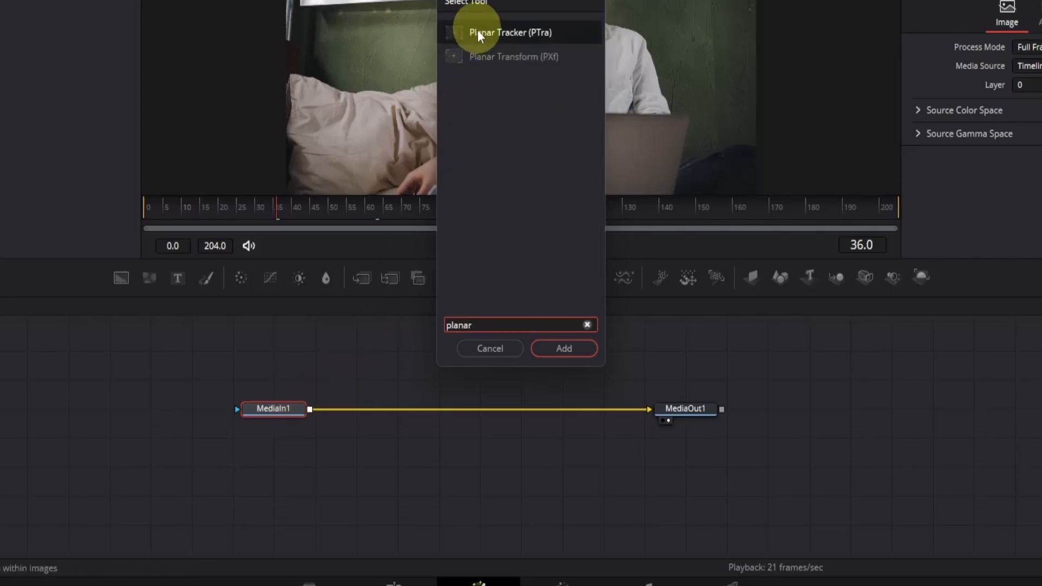
pyautogui.click(511, 32)
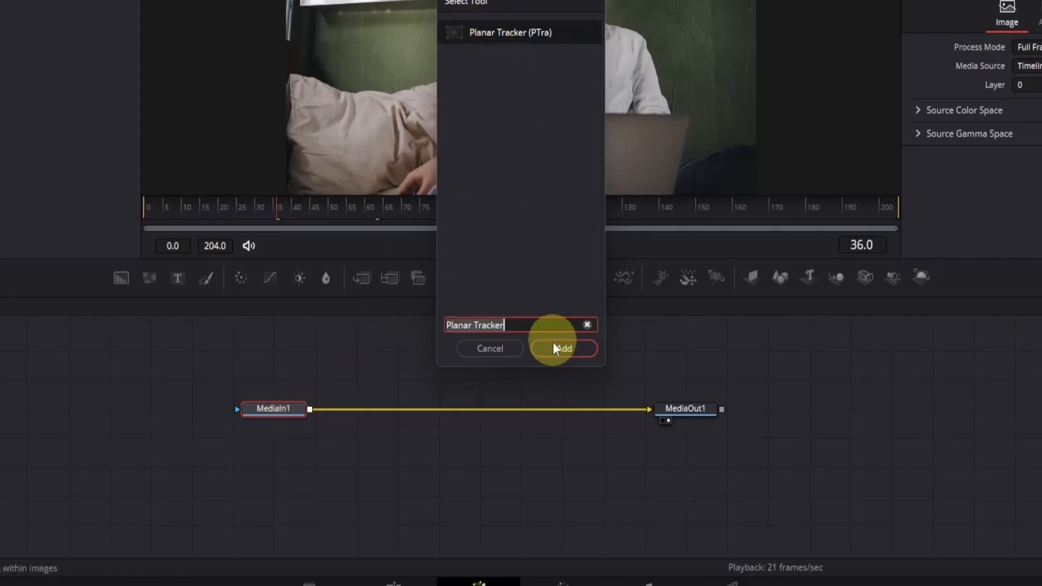
pyautogui.click(565, 348)
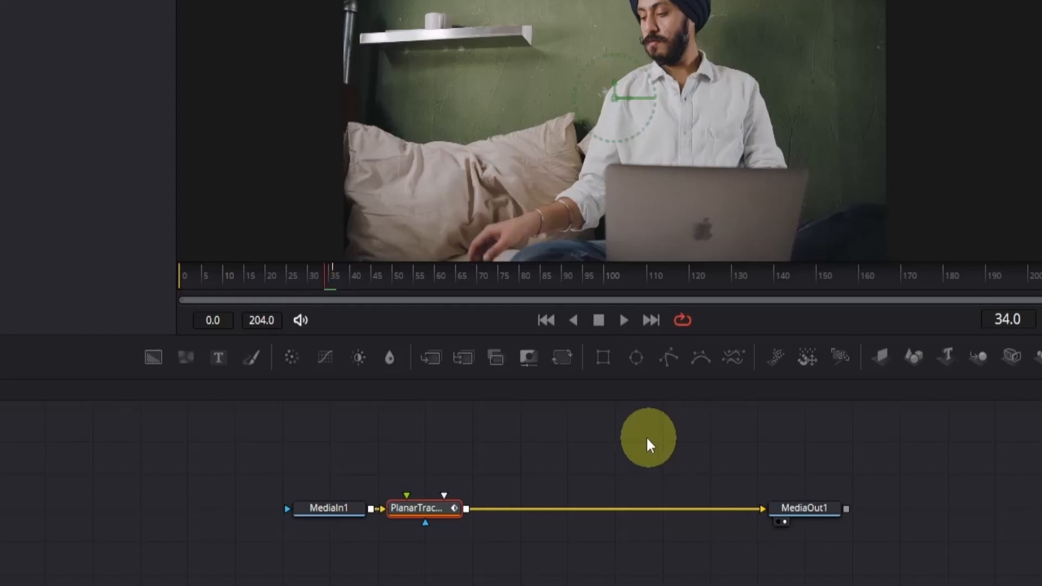
pyautogui.moveTo(382, 295)
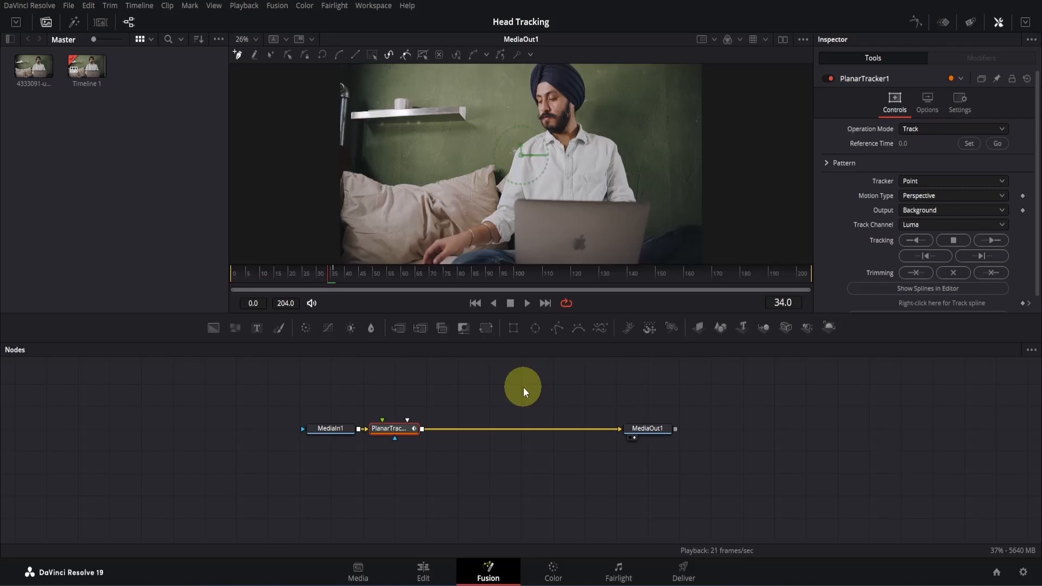
pyautogui.moveTo(330, 276)
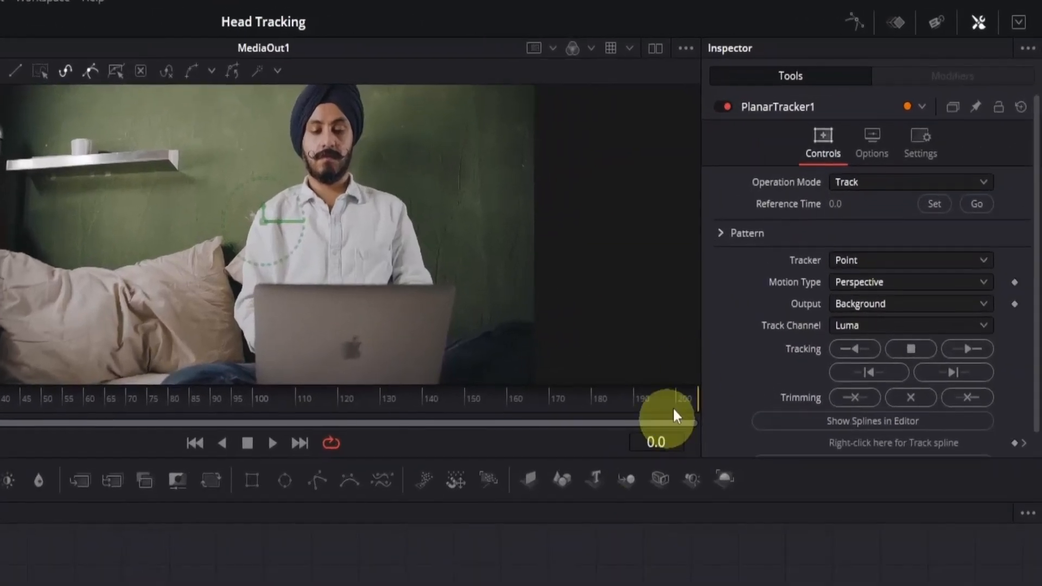
pyautogui.moveTo(777, 213)
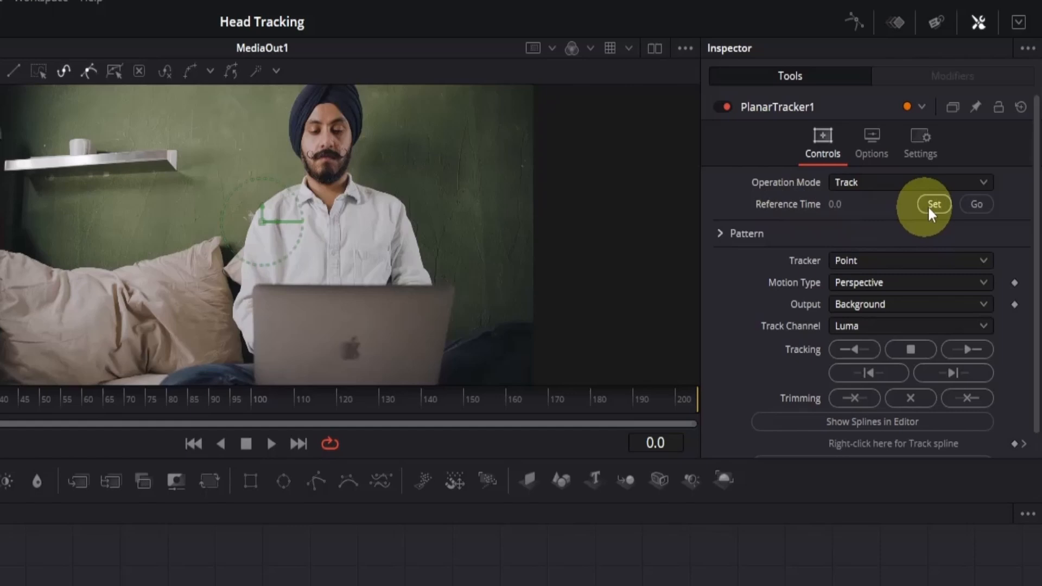
# Step: Set the Planar Tracker's Reference Time to the current frame 0
pyautogui.click(935, 204)
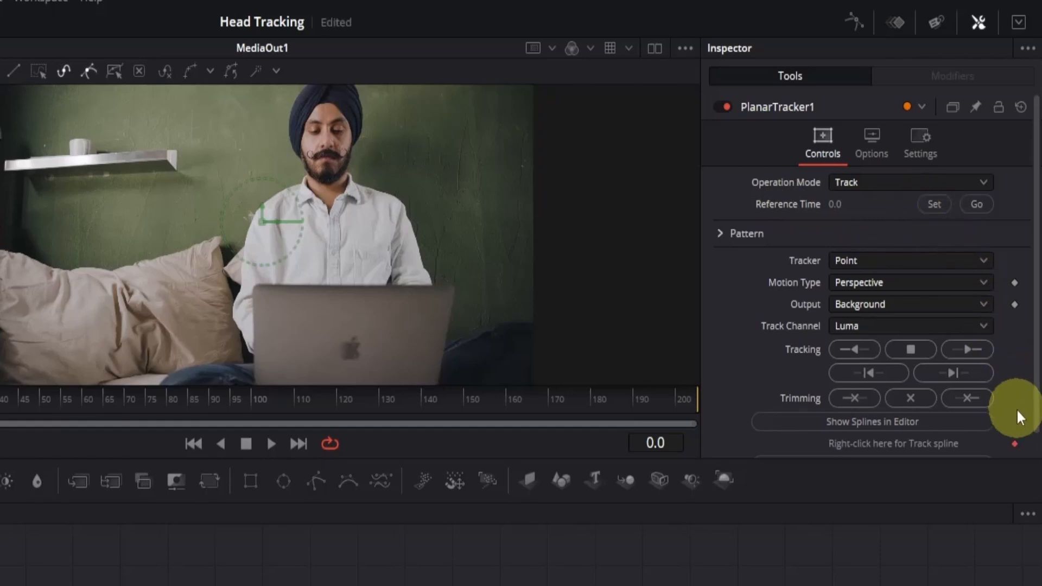
pyautogui.moveTo(1007, 453)
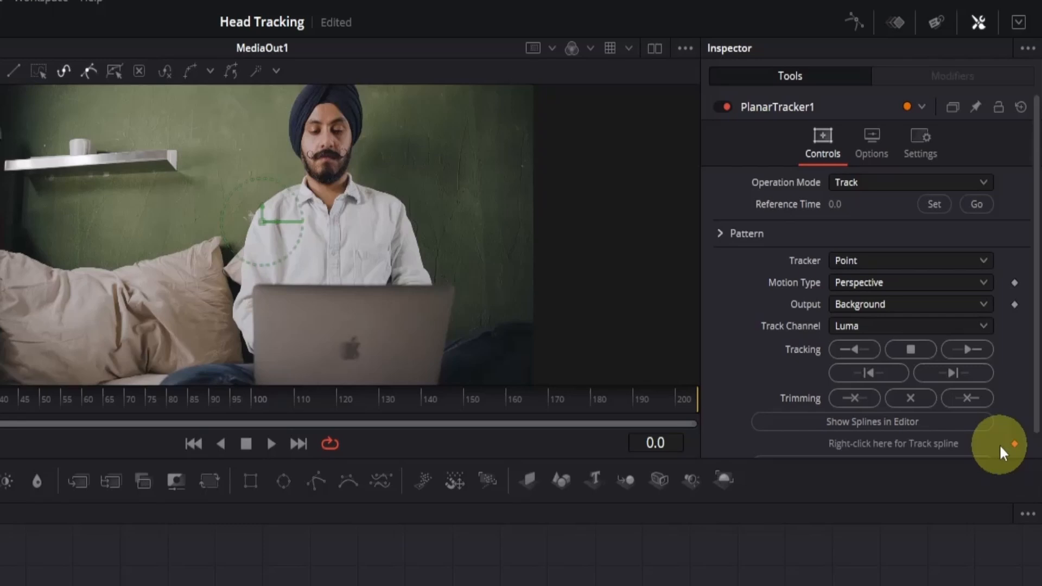
pyautogui.moveTo(811, 273)
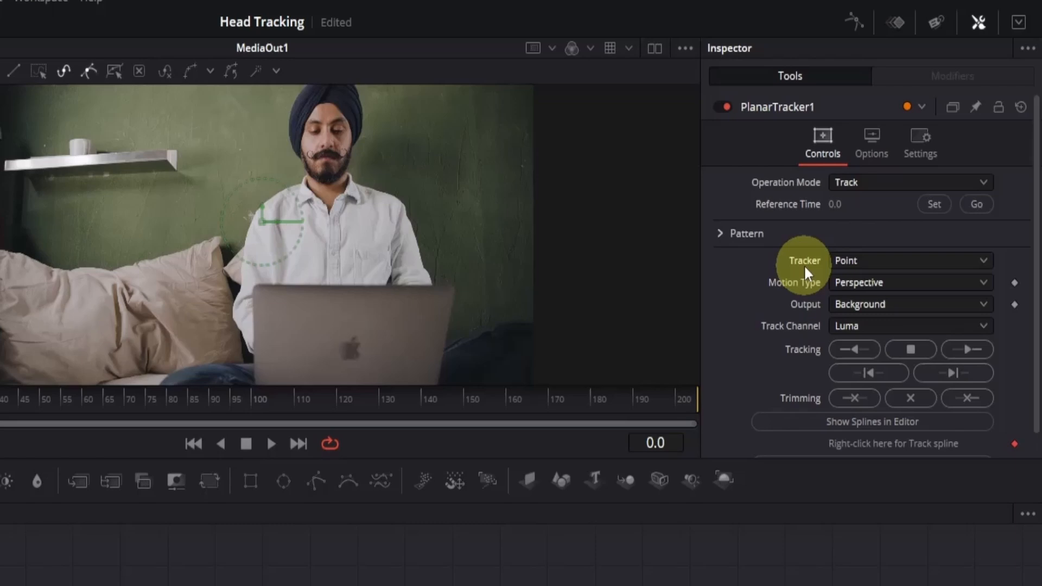
pyautogui.moveTo(848, 259)
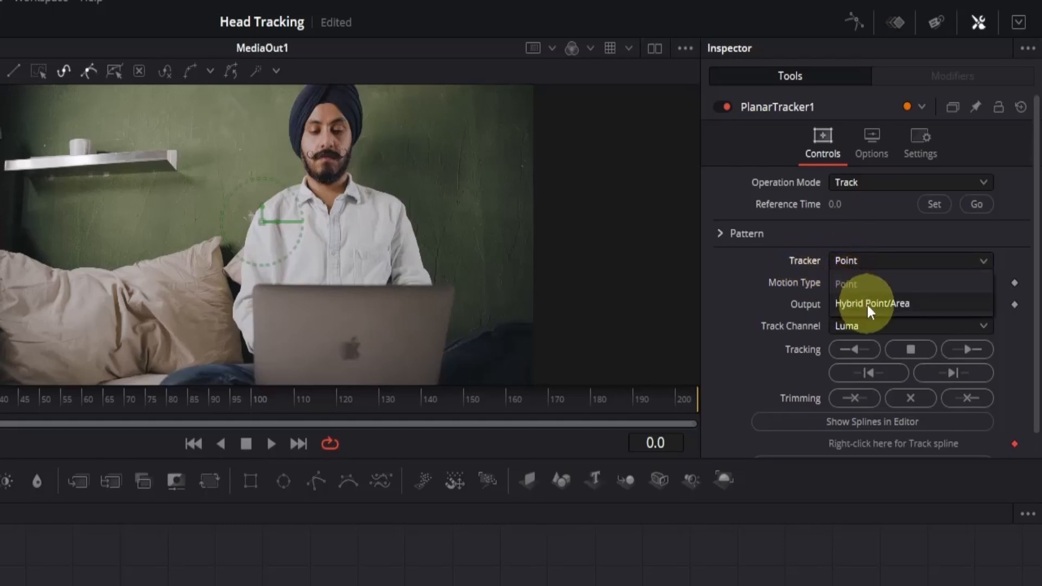
# Step: Use the Hybrid Point/Area tracker with Motion Type limited to Translation
pyautogui.click(872, 304)
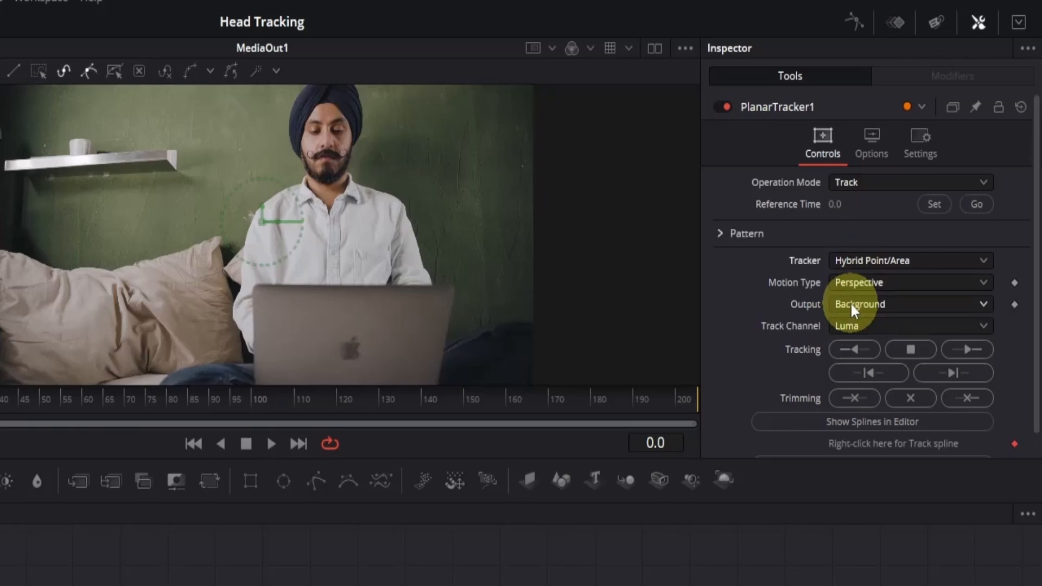
pyautogui.moveTo(792, 295)
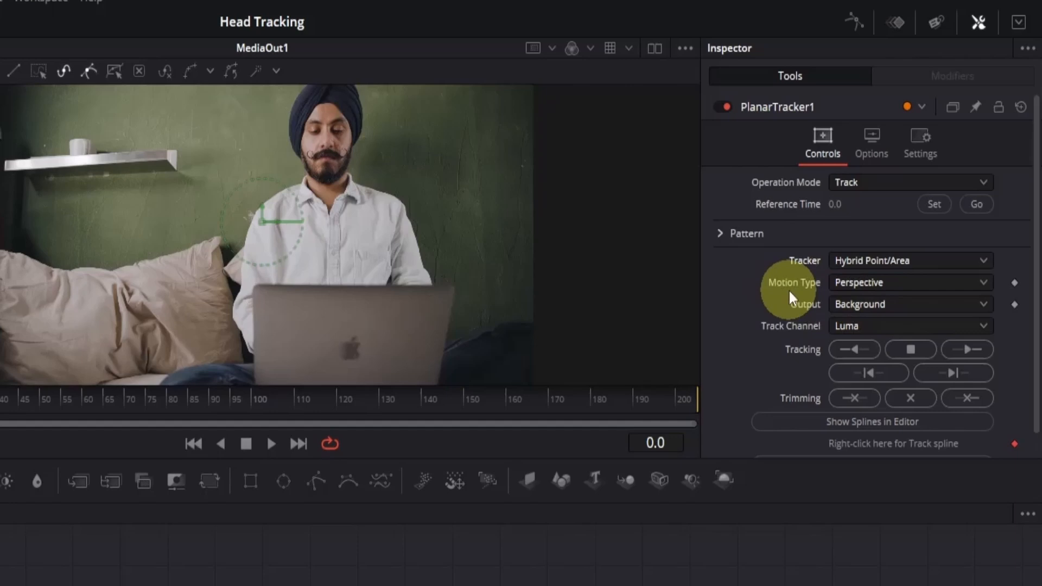
pyautogui.click(911, 282)
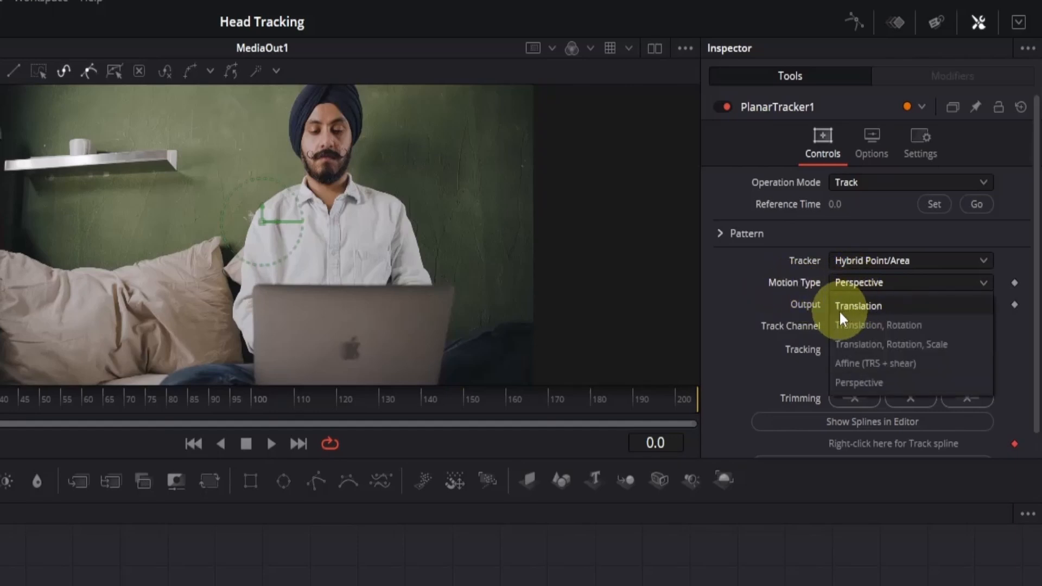
pyautogui.click(857, 306)
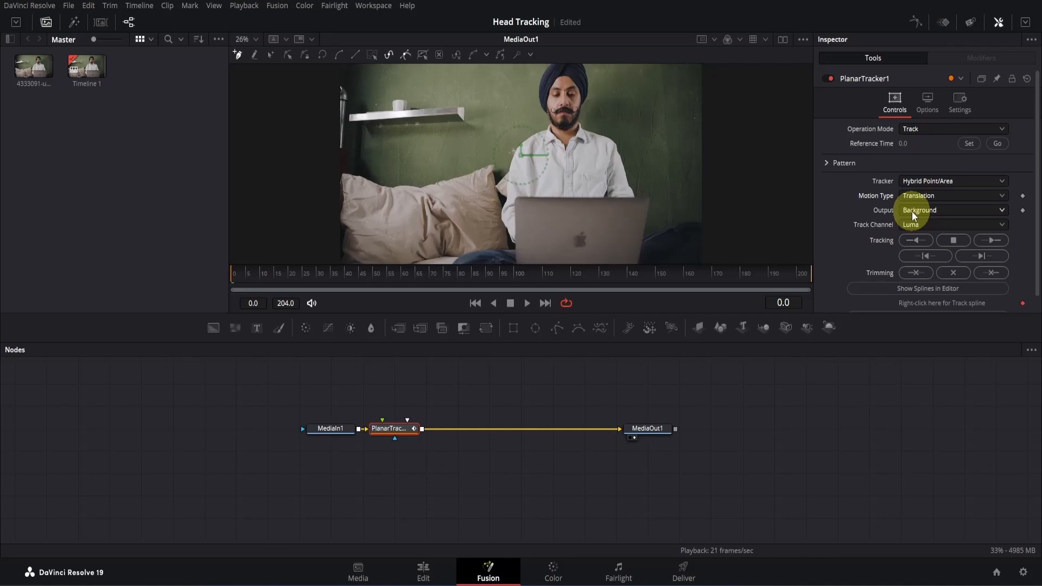
pyautogui.moveTo(764, 203)
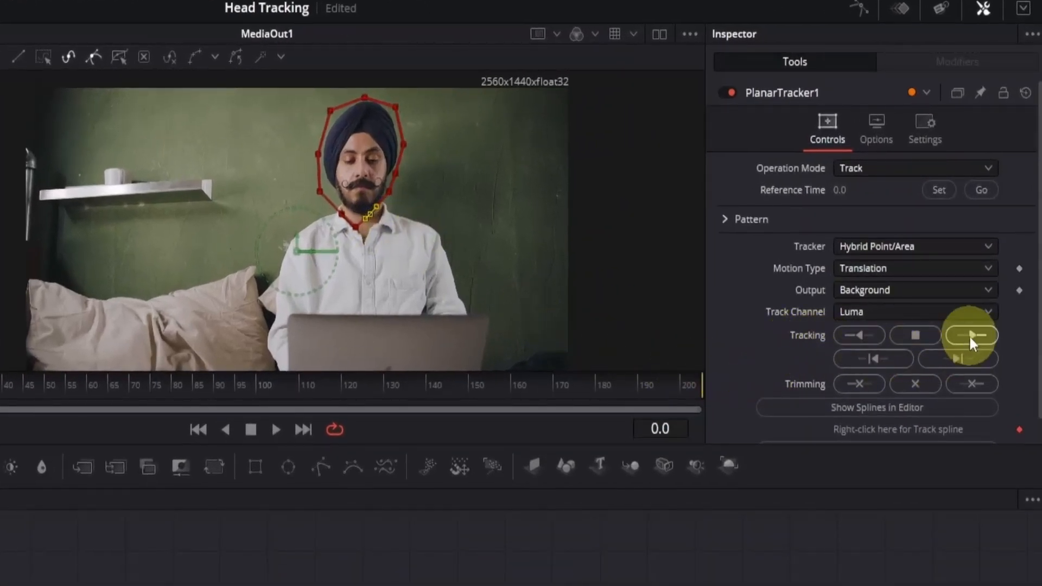
# Step: Track the outlined head forward through the clip until the track slips near frame 147
pyautogui.click(970, 335)
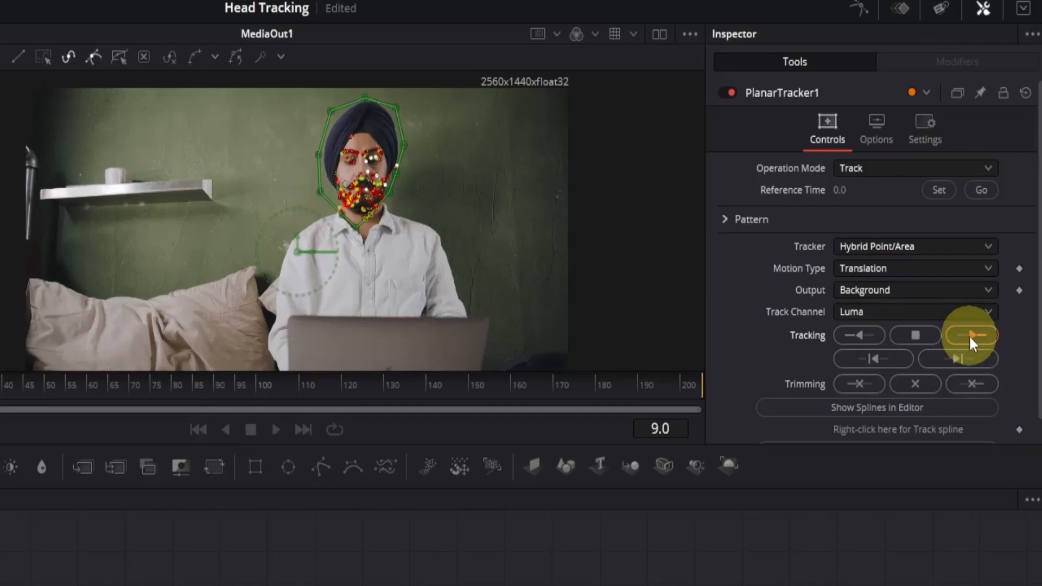
pyautogui.click(970, 335)
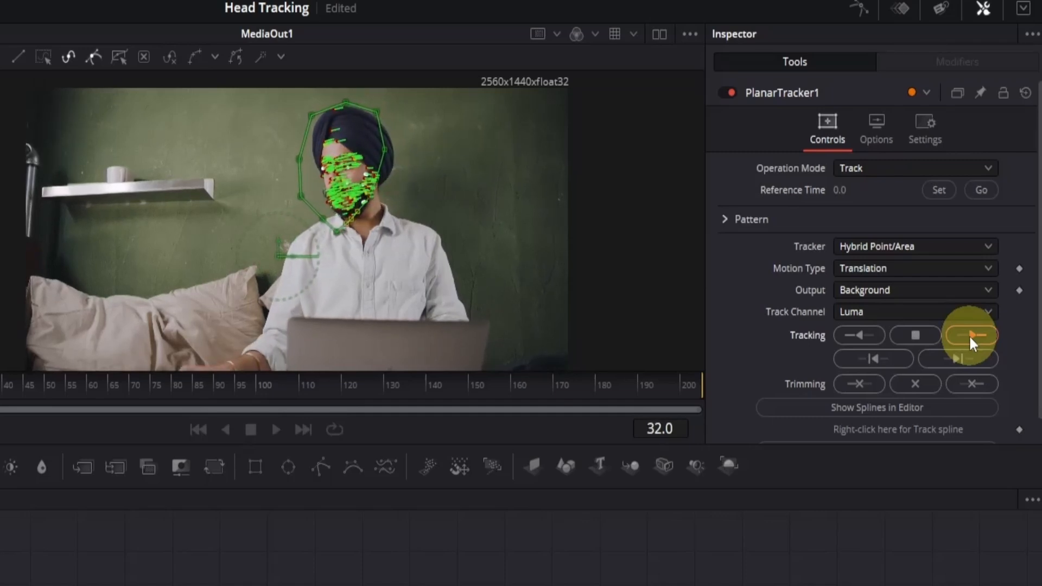
pyautogui.click(971, 335)
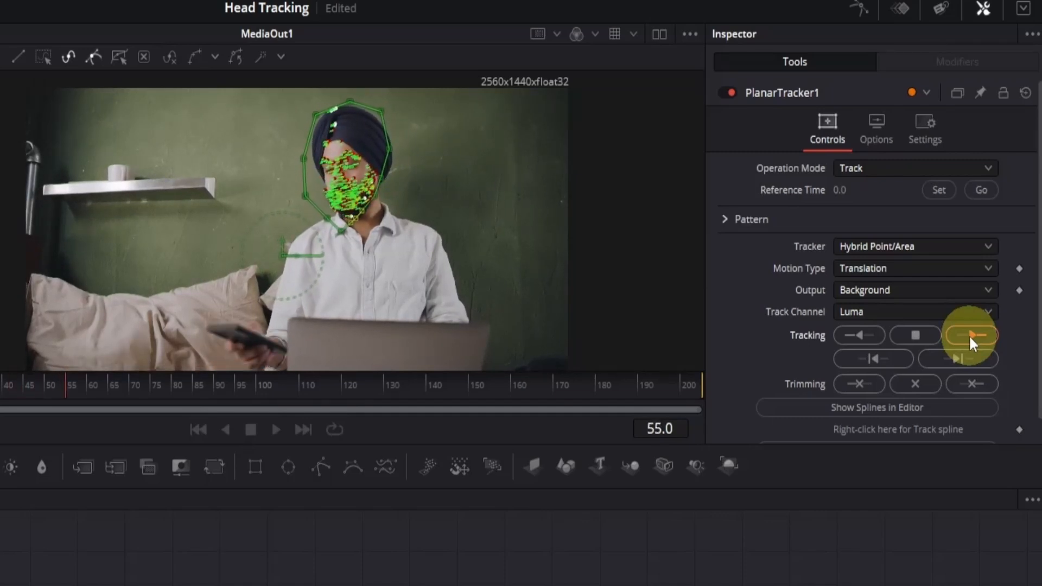
pyautogui.click(970, 336)
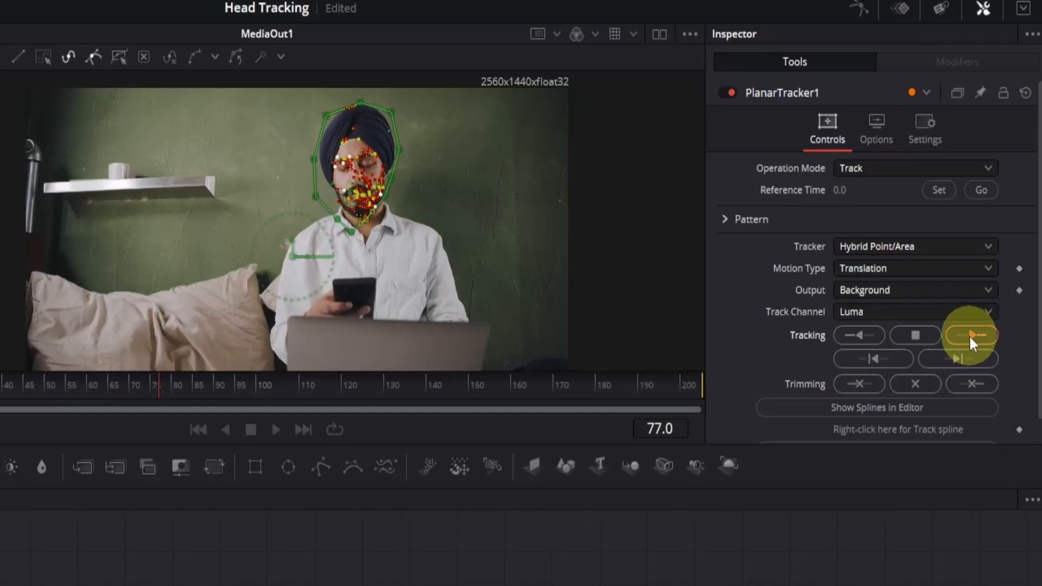
pyautogui.click(970, 336)
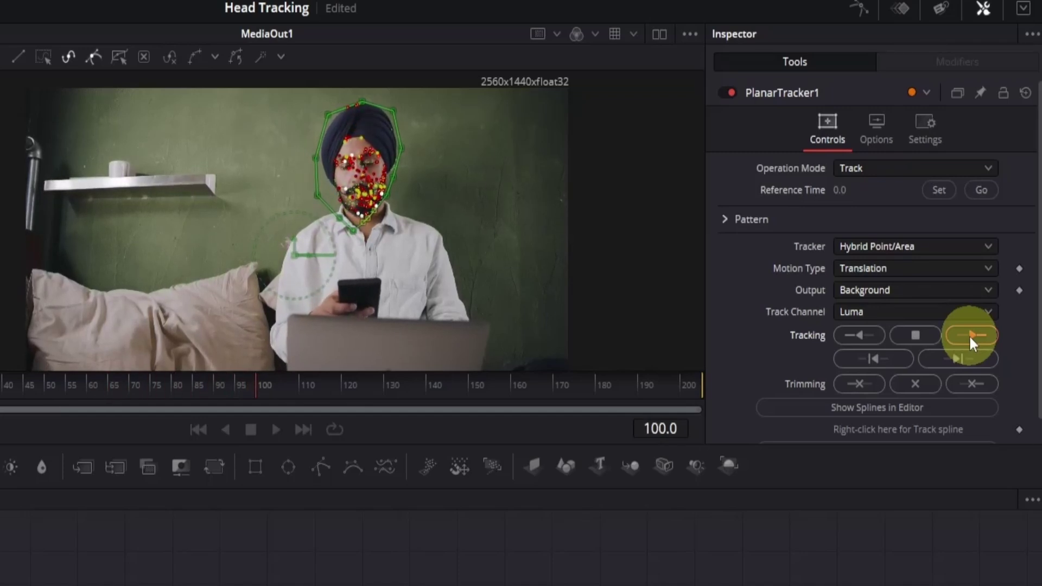
pyautogui.click(970, 336)
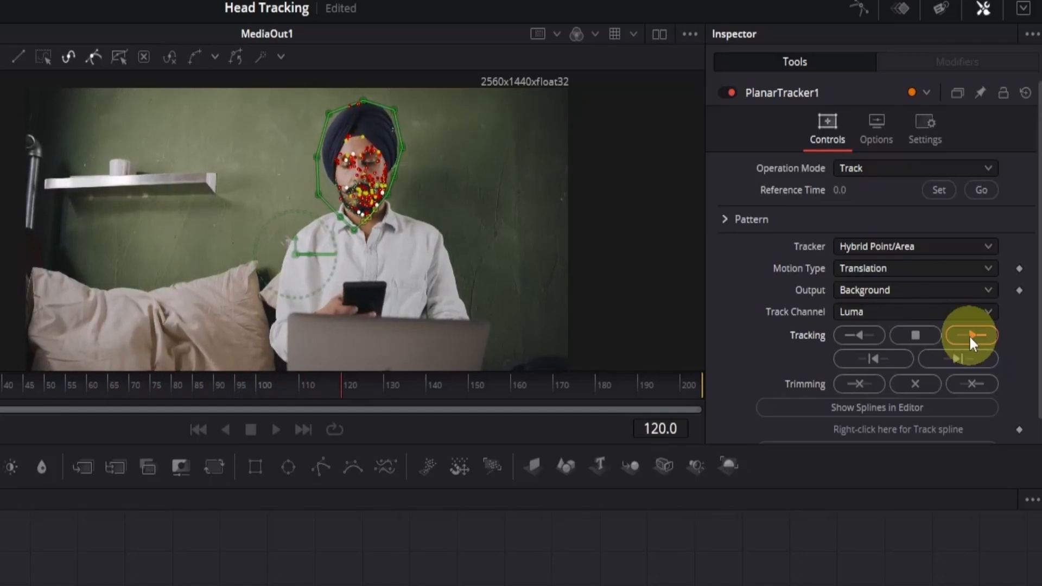
pyautogui.click(973, 335)
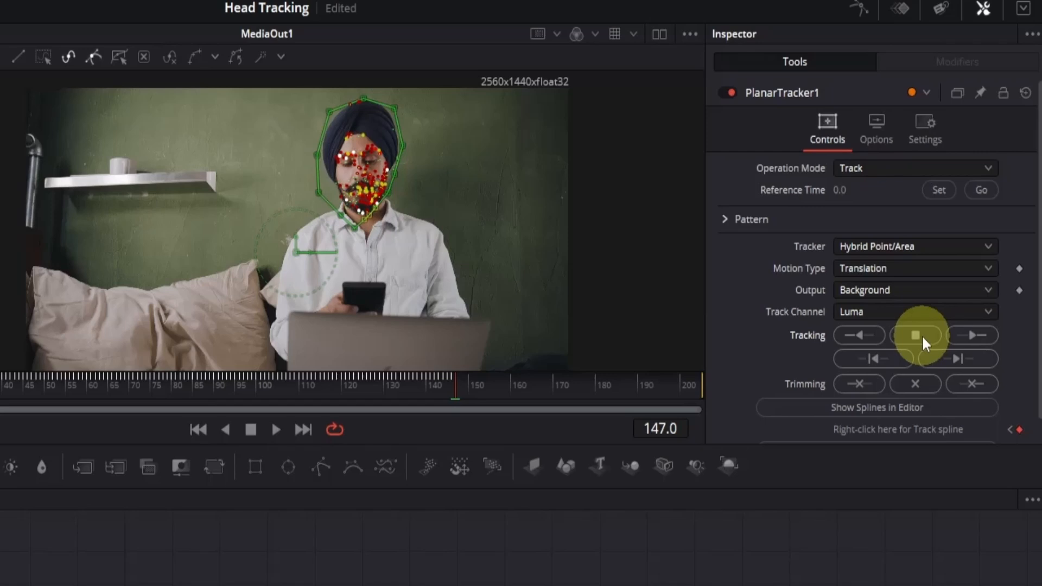
# Step: Reshape the head outline at frame 147 and resume tracking forward to frame 204
pyautogui.click(915, 335)
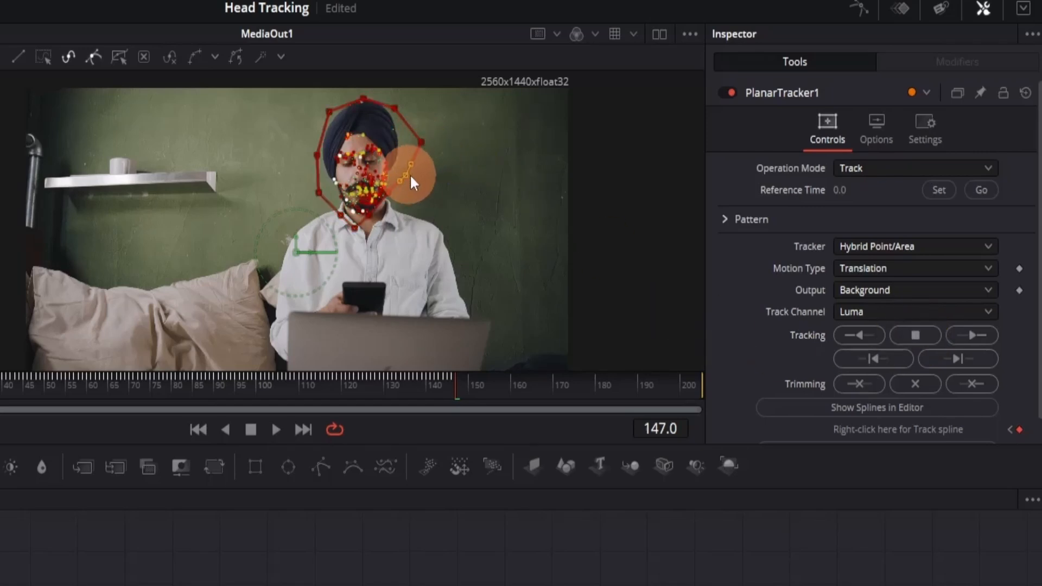
pyautogui.click(971, 335)
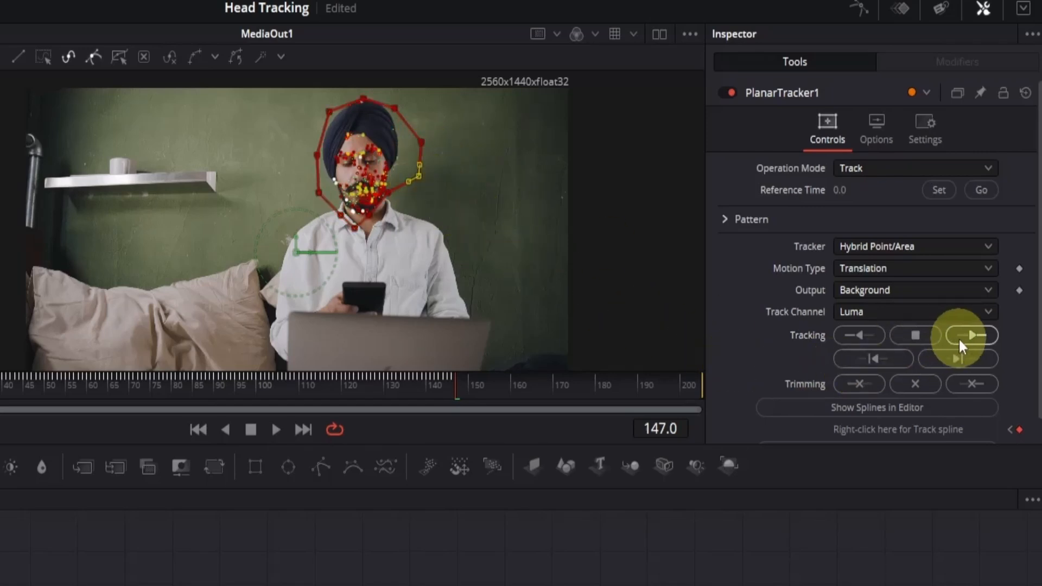
pyautogui.moveTo(973, 336)
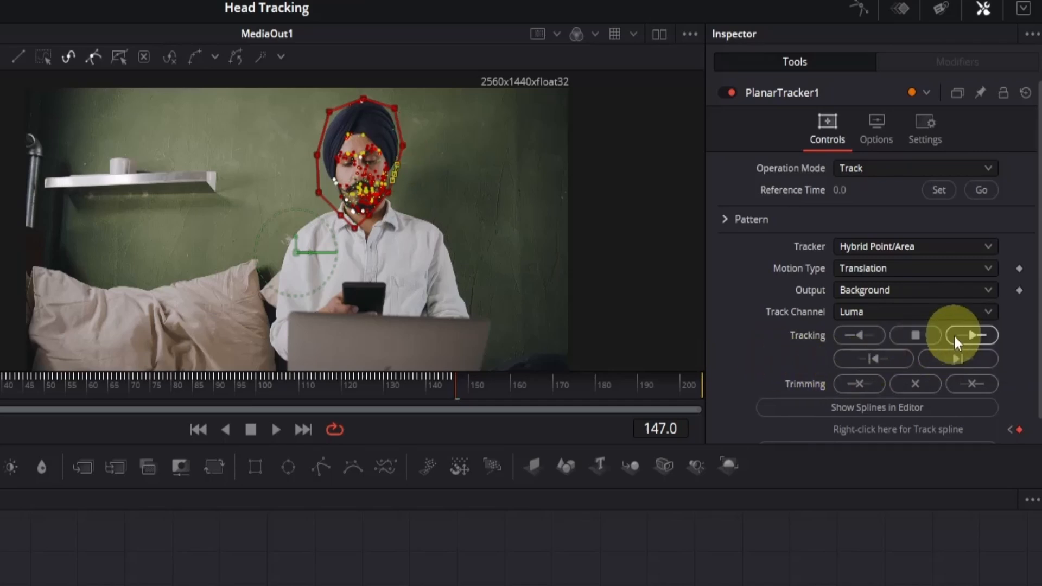
pyautogui.click(975, 336)
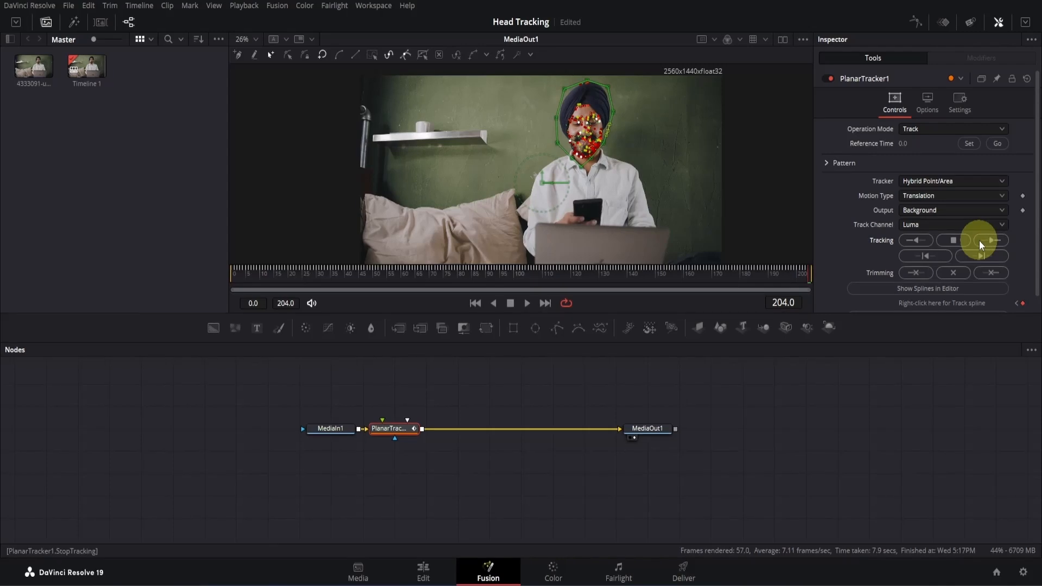
pyautogui.moveTo(885, 372)
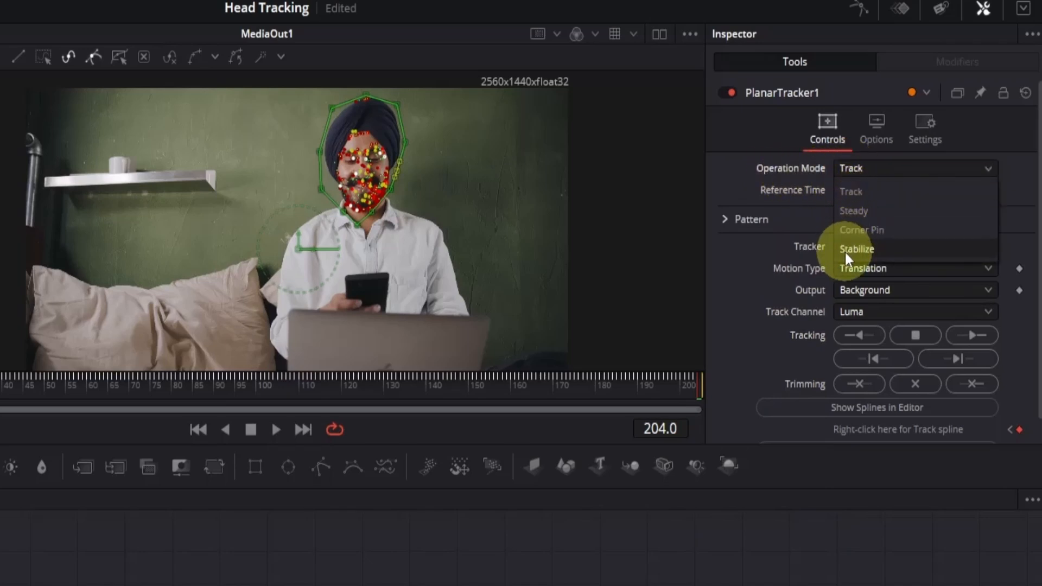
# Step: Switch Operation Mode to Stabilize and compute stabilization for frames 0 to 204
pyautogui.click(856, 248)
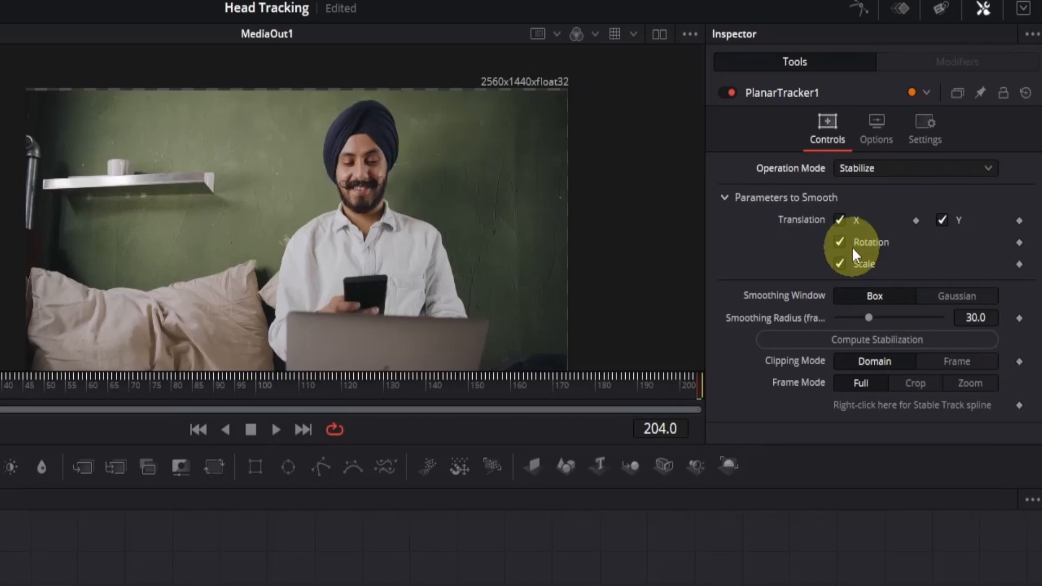
pyautogui.moveTo(766, 326)
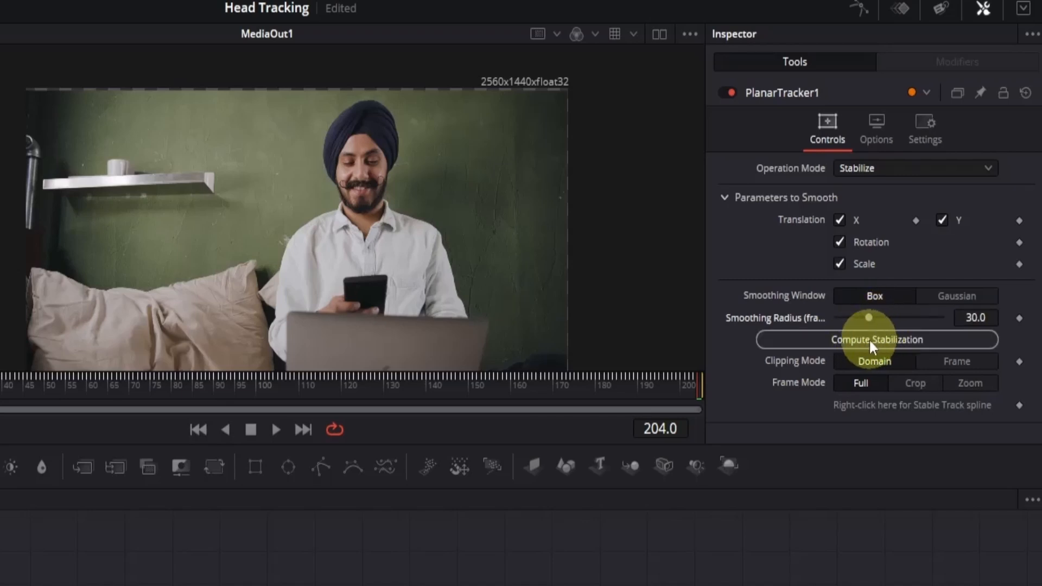
pyautogui.click(875, 339)
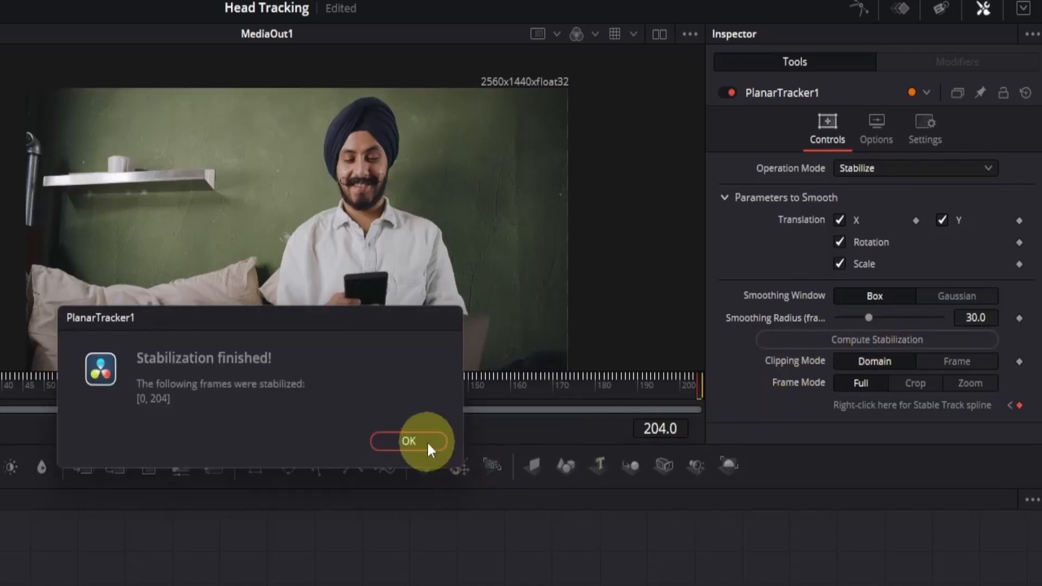
# Step: Dismiss the Stabilization finished message and play back the stabilized clip
pyautogui.click(409, 442)
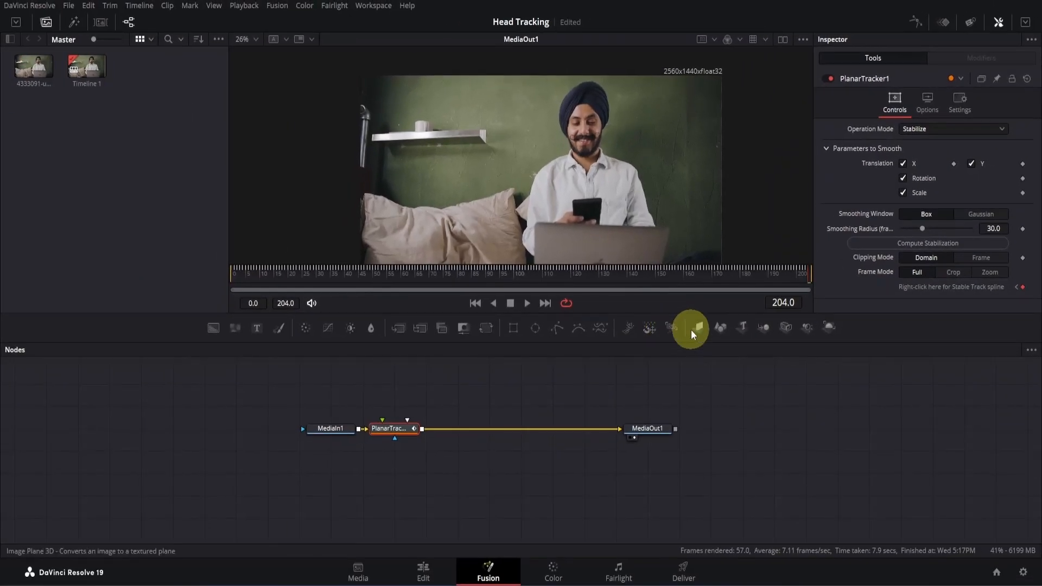
pyautogui.click(526, 303)
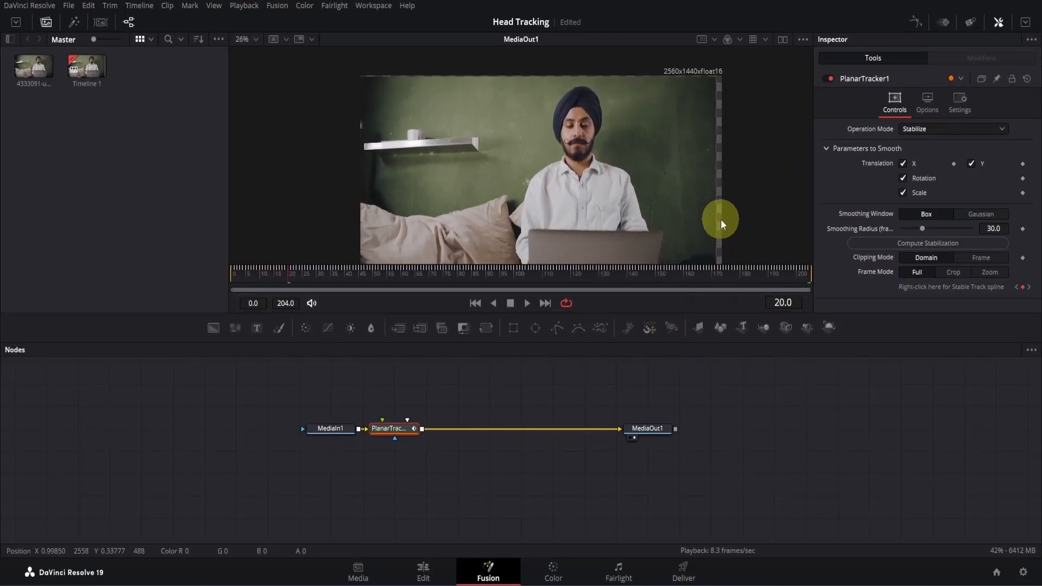
pyautogui.moveTo(696, 351)
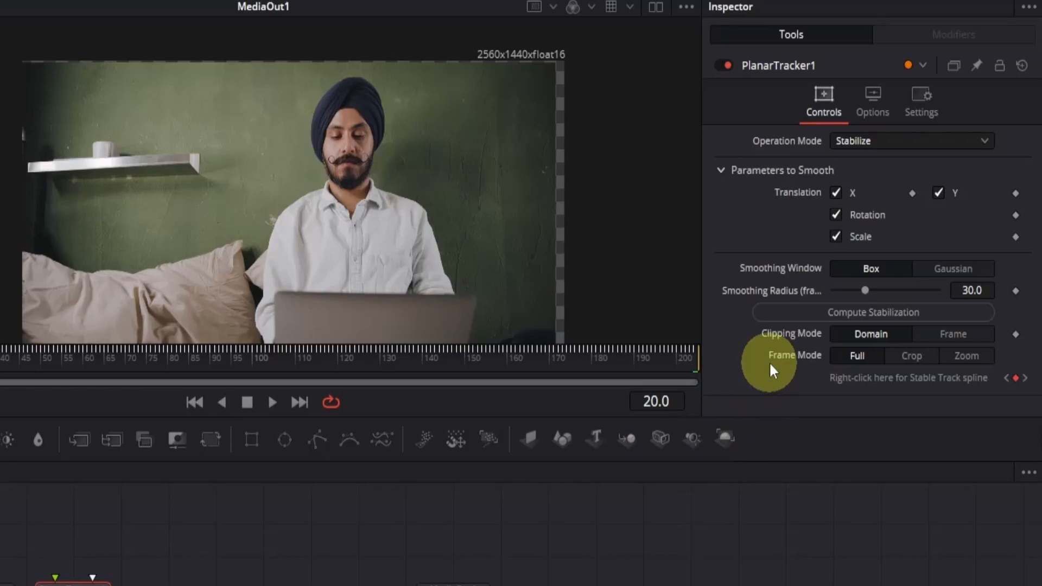
pyautogui.moveTo(798, 370)
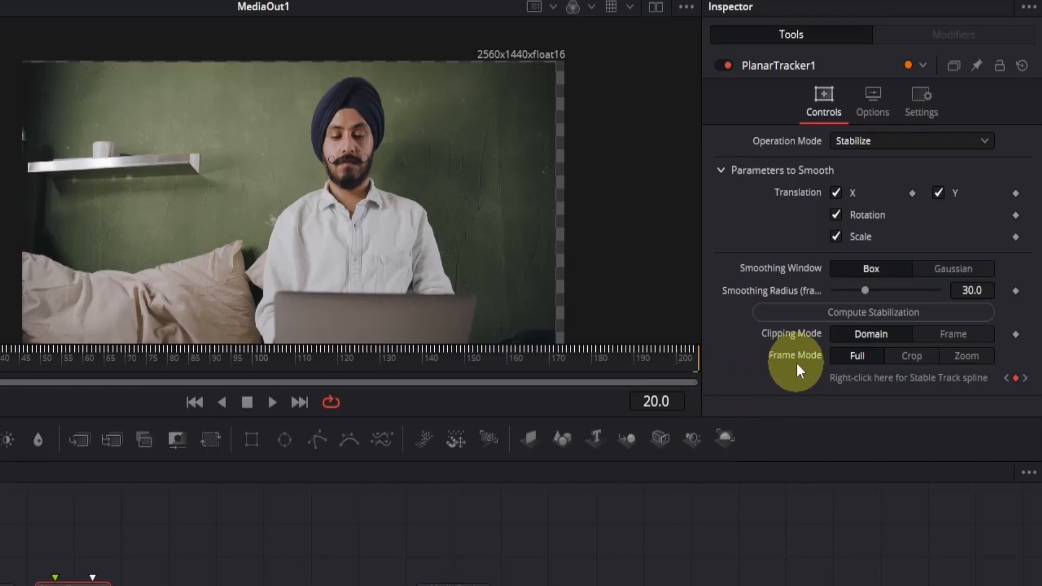
pyautogui.moveTo(831, 377)
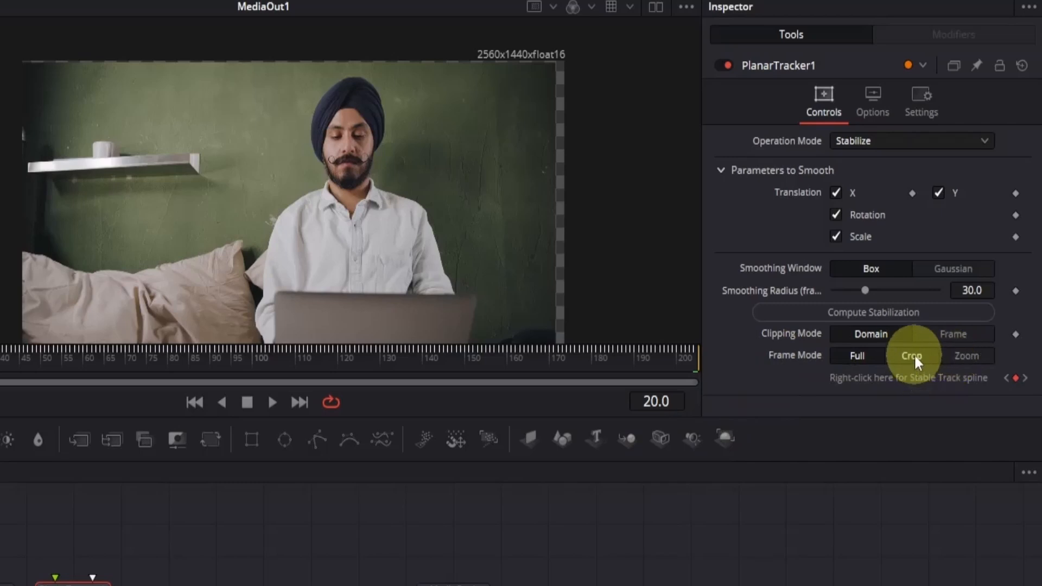
# Step: Set Frame Mode to Crop and Auto Crop the empty borders, raising scale to about 1.038
pyautogui.click(911, 356)
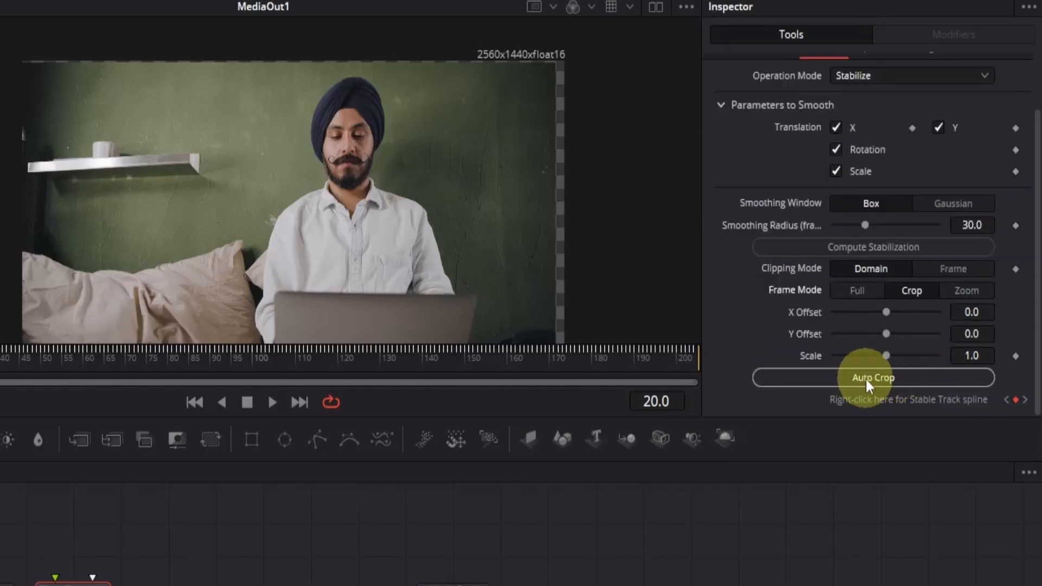
pyautogui.click(873, 378)
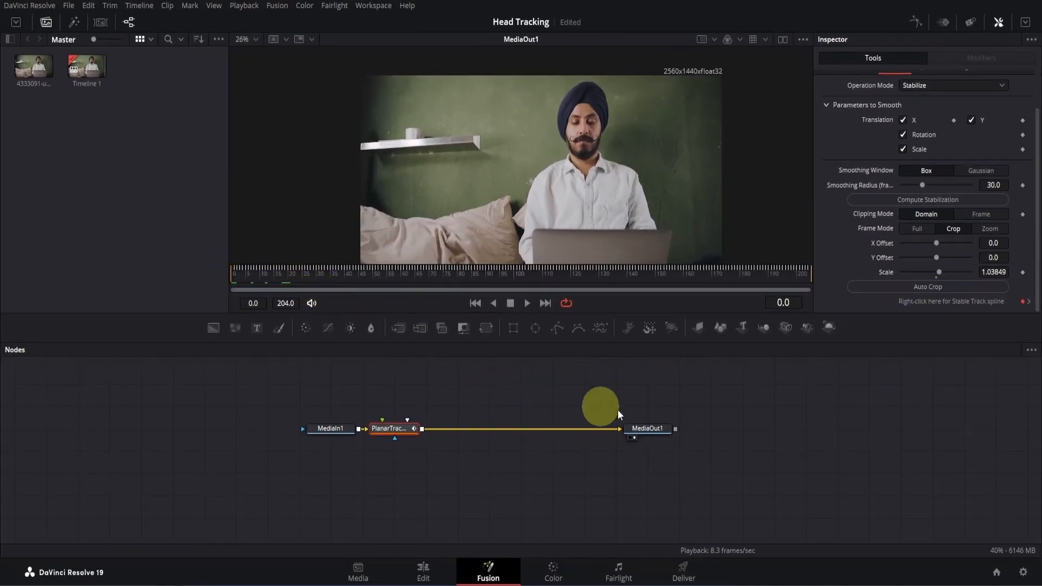
# Step: Play the cropped clip and drag MediaIn1 and PlanarTracker1 apart in the node graph
pyautogui.click(527, 303)
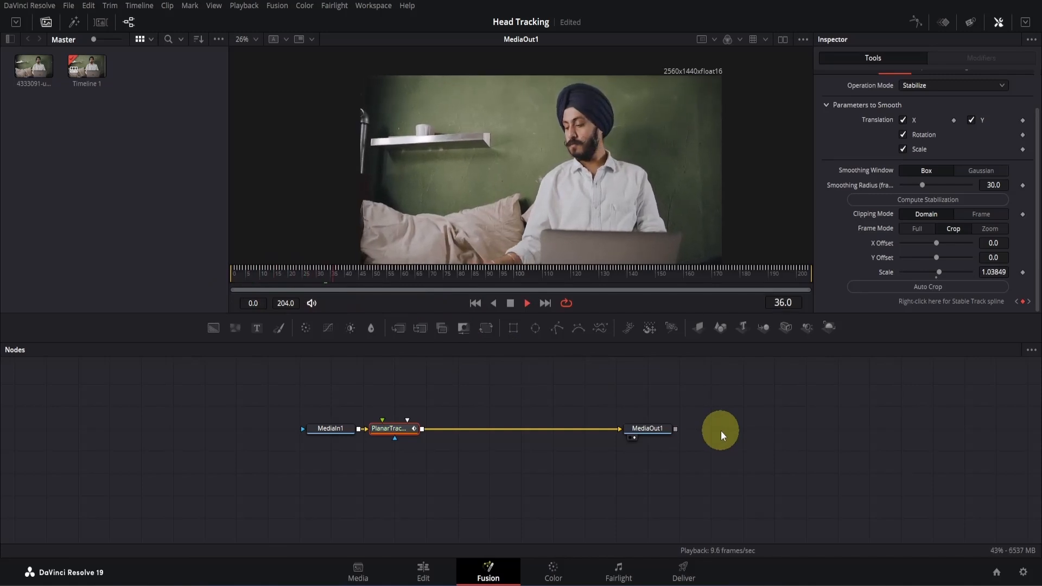
pyautogui.click(385, 273)
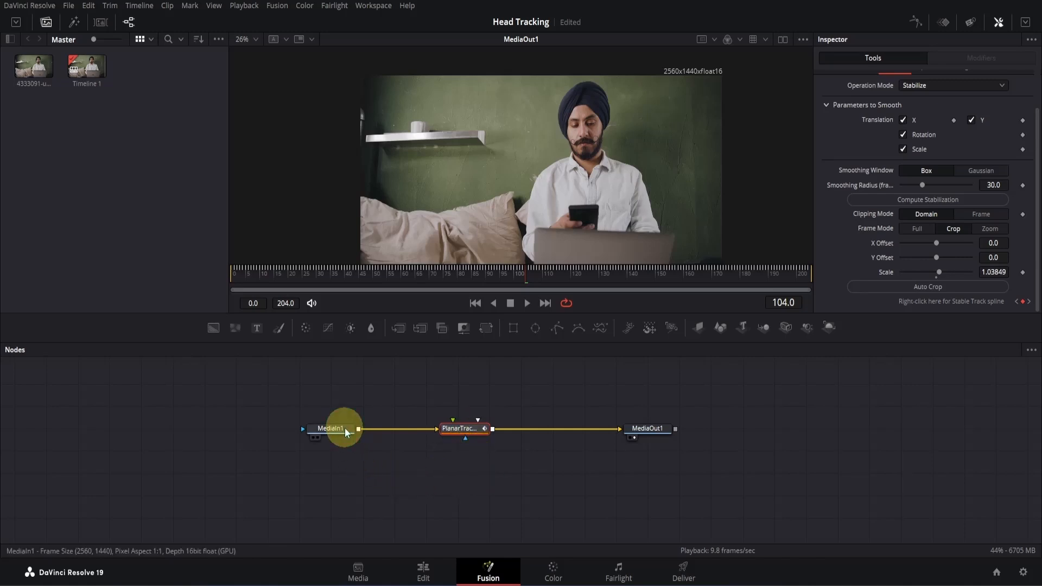
# Step: Merge a Text+ title reading 'Checking Phone' with a new font and a drop shadow
pyautogui.click(330, 427)
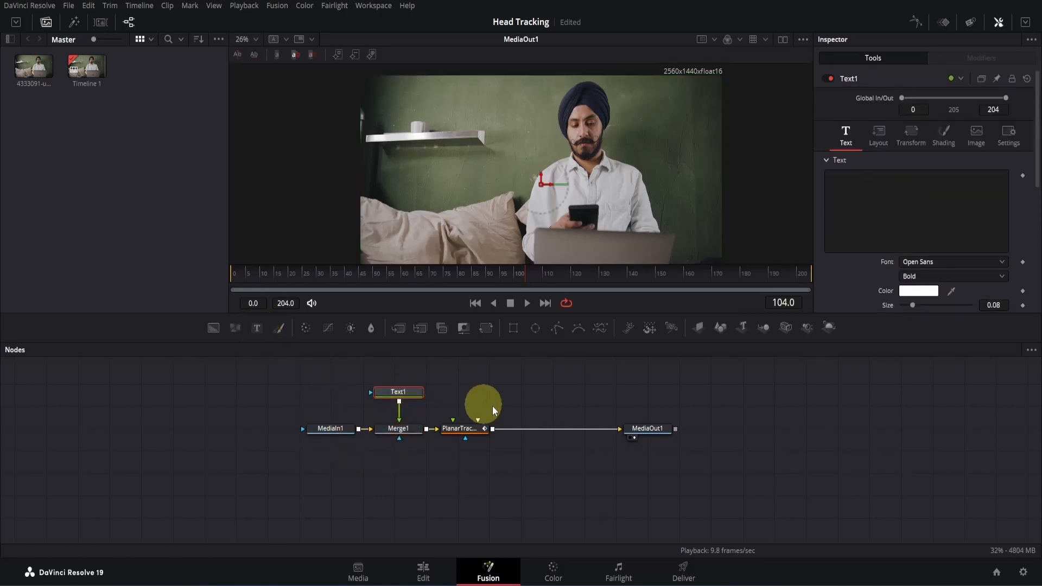
pyautogui.write('Checking Phone')
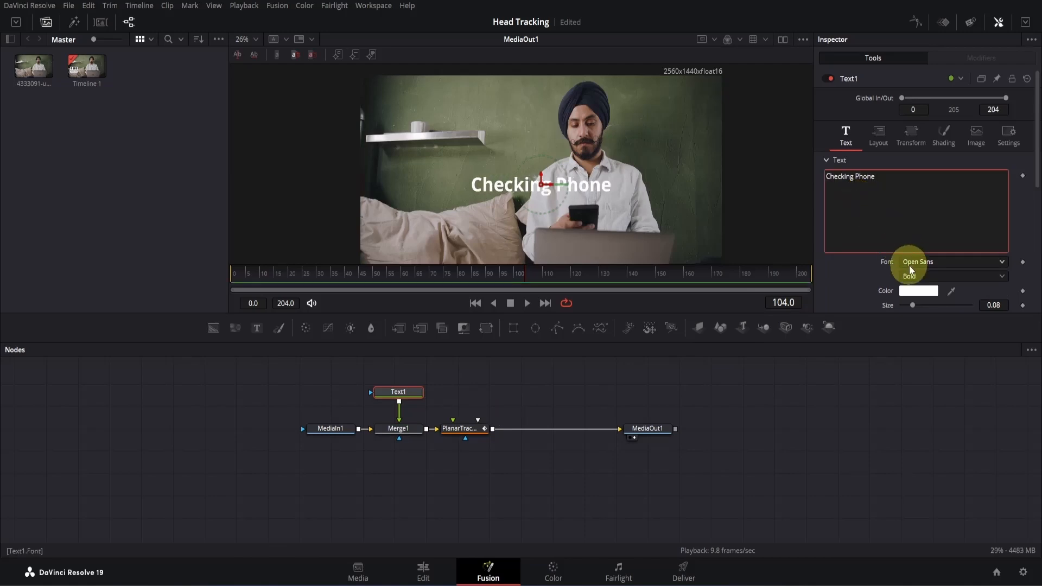
pyautogui.click(952, 261)
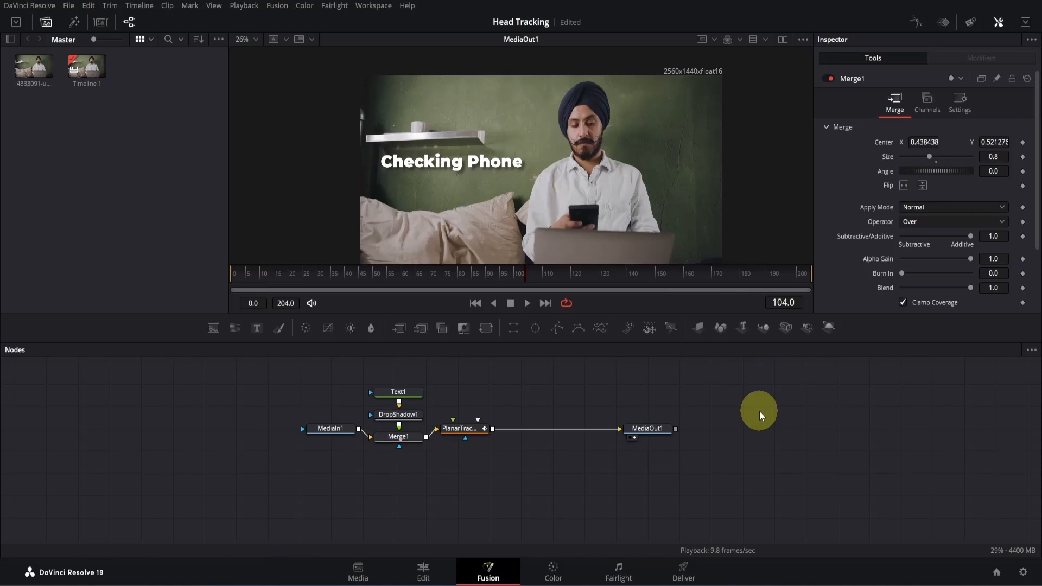
pyautogui.click(423, 572)
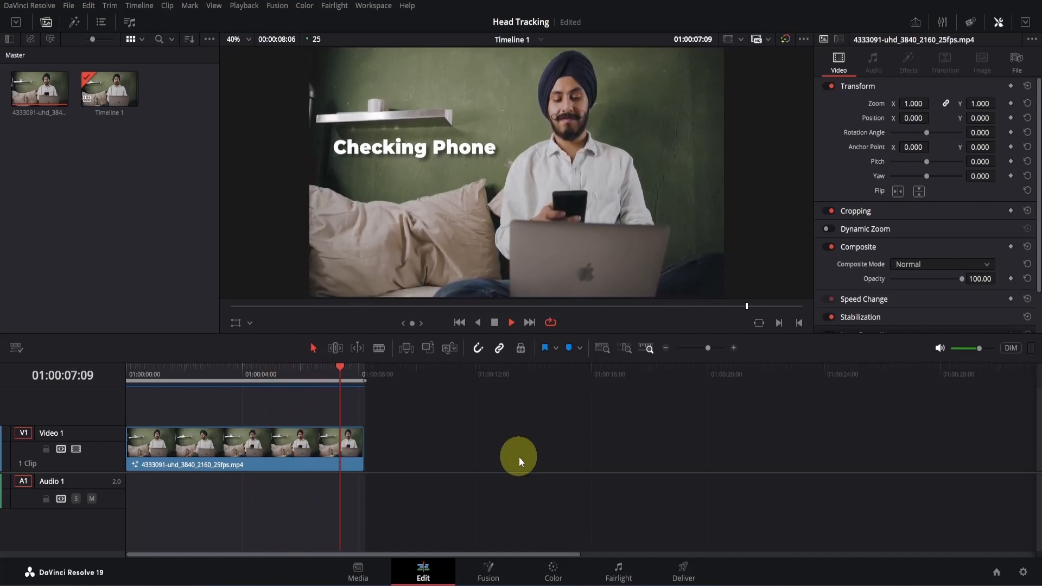
# Step: Play Timeline 1 on the Edit page to review the titled, stabilized clip
pyautogui.click(158, 374)
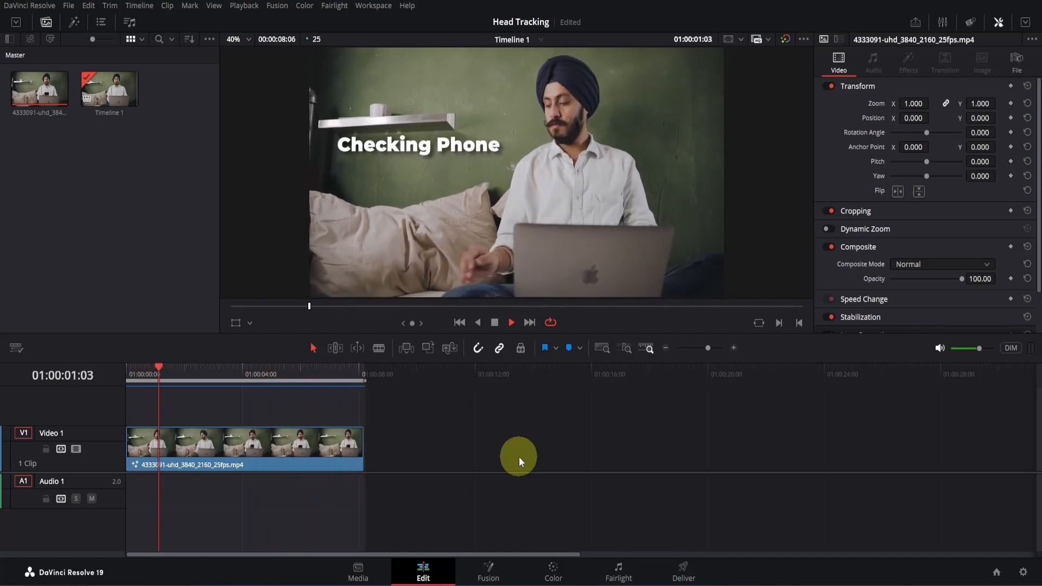